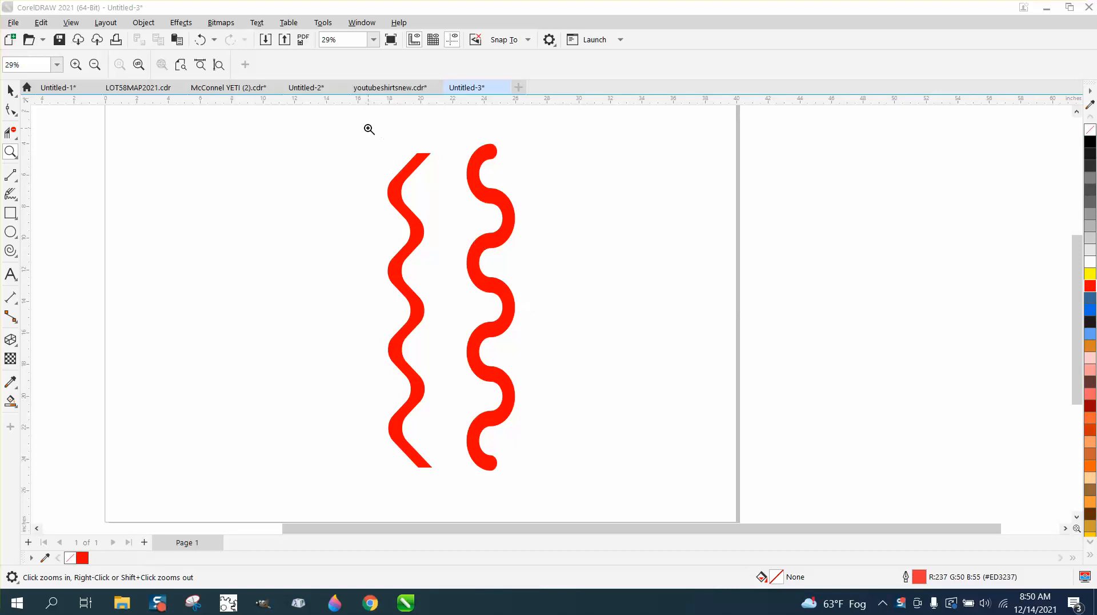
- Zoom in slightly on the two red wavy lines before drawing the circle
left_click(369, 129)
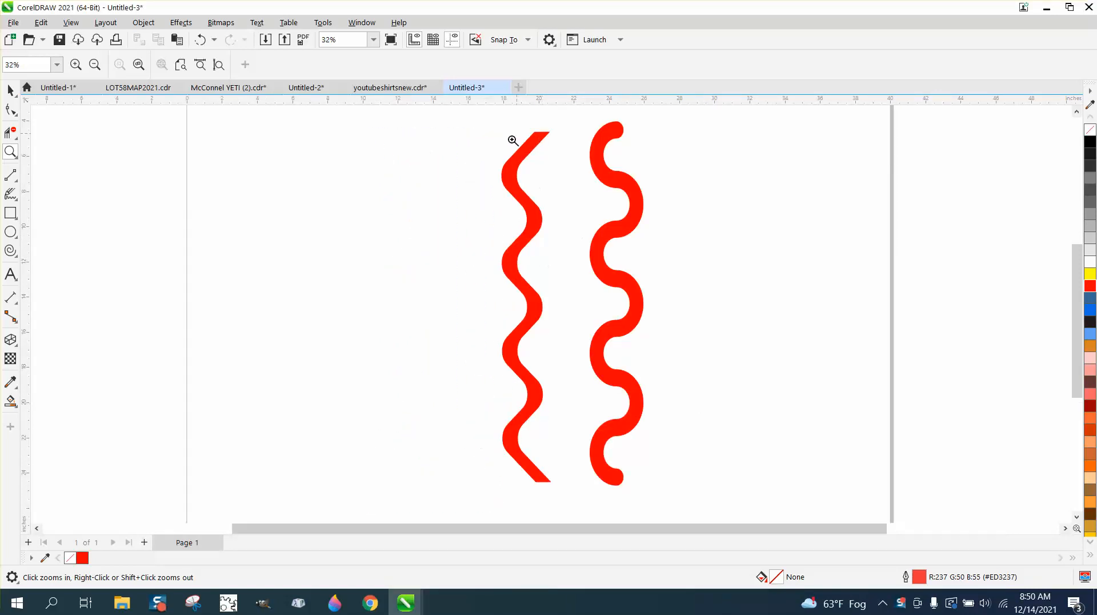
mouse_move(515, 179)
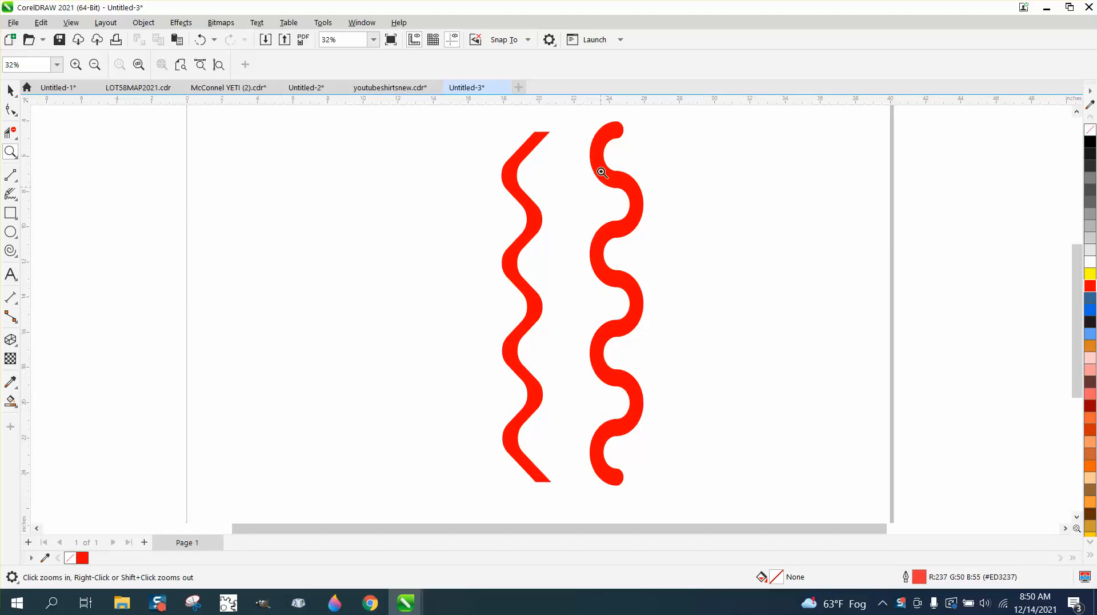
mouse_move(630, 199)
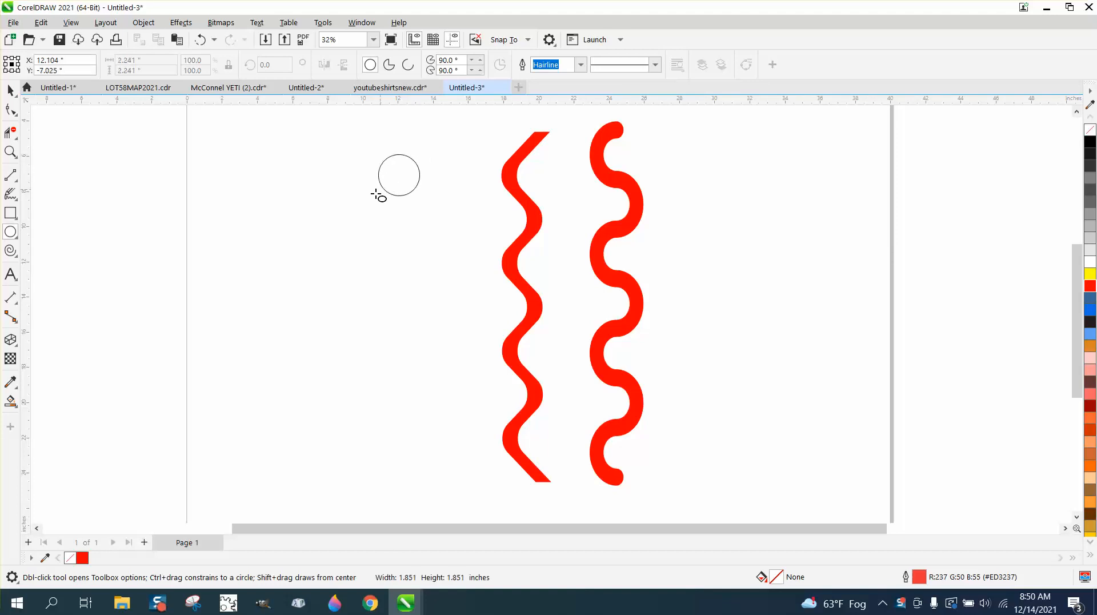
- Resize the circle to 2" by 2" and move it to X 20.0, Y -14.0
left_click(396, 176)
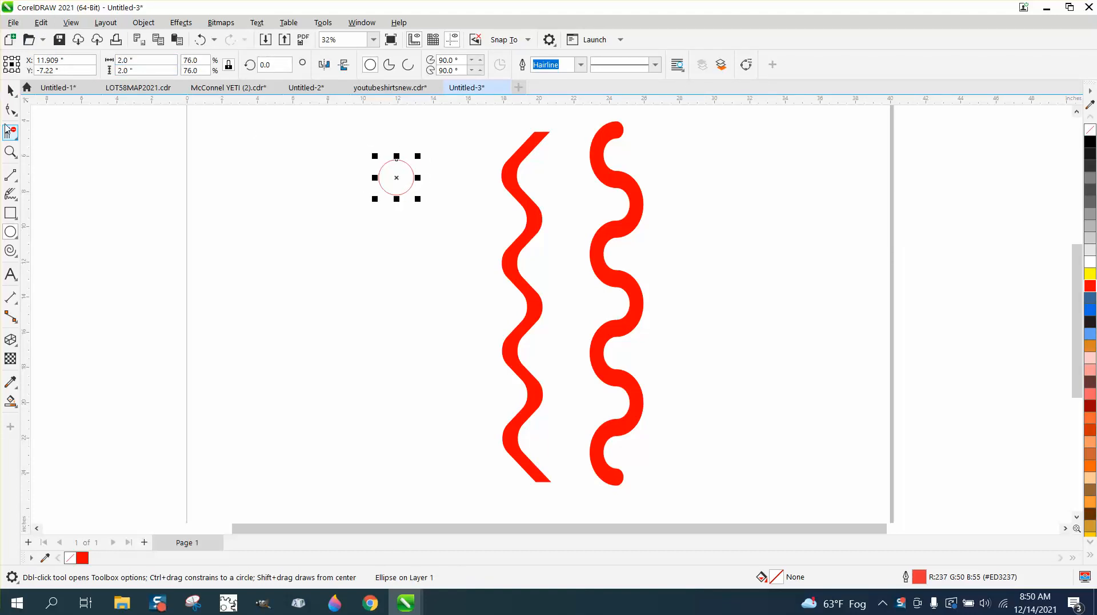
left_click(10, 90)
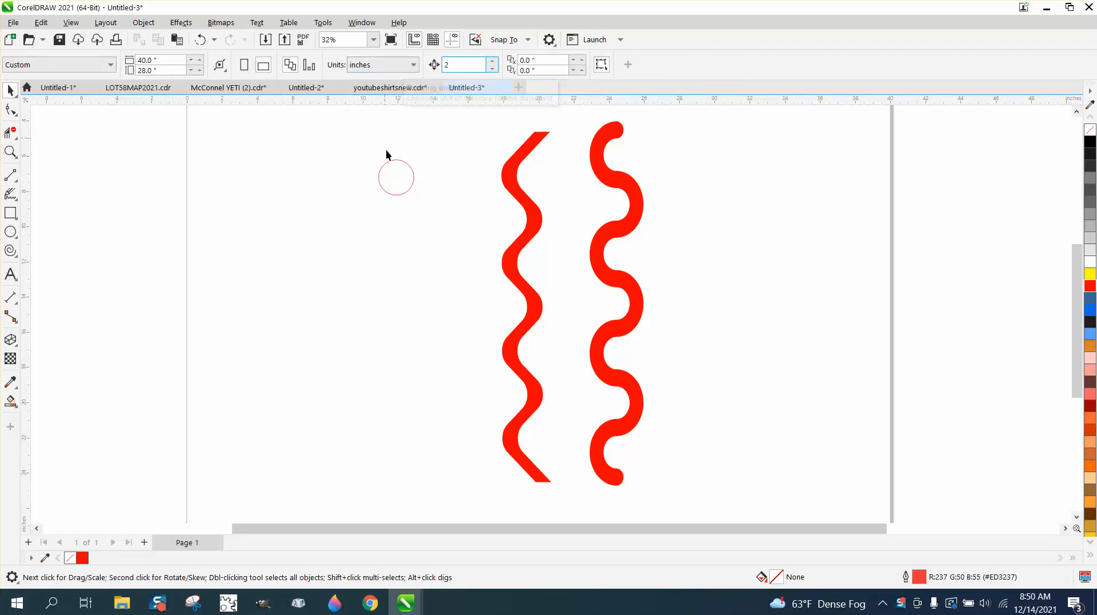
left_click(395, 177)
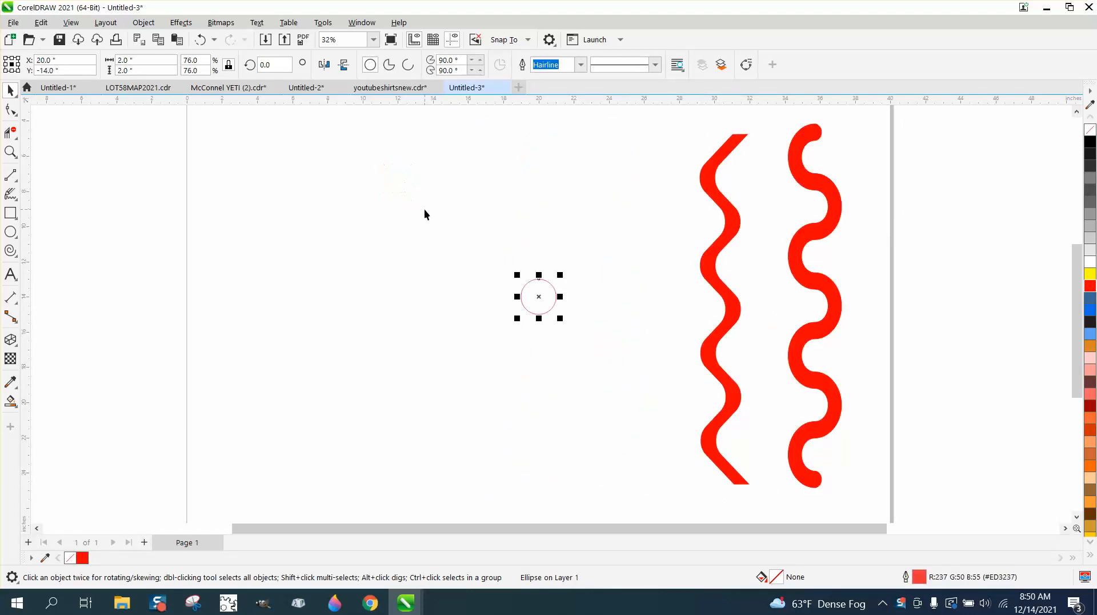
- Duplicate the circle at a 2" vertical offset into a column of six touching circles
left_click_drag(538, 296, 538, 261)
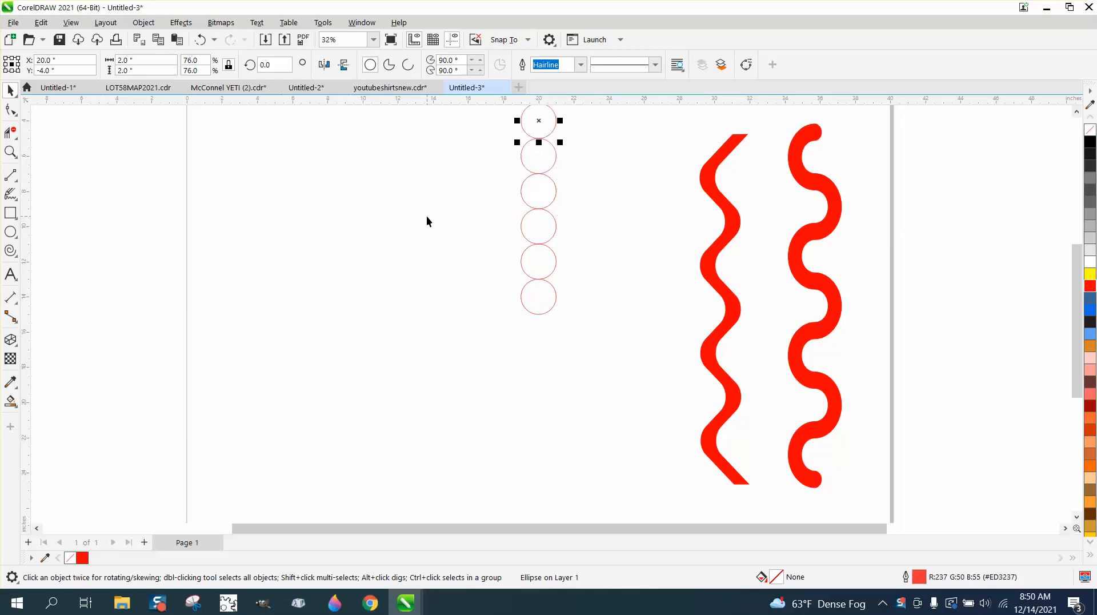
scroll("down", 3)
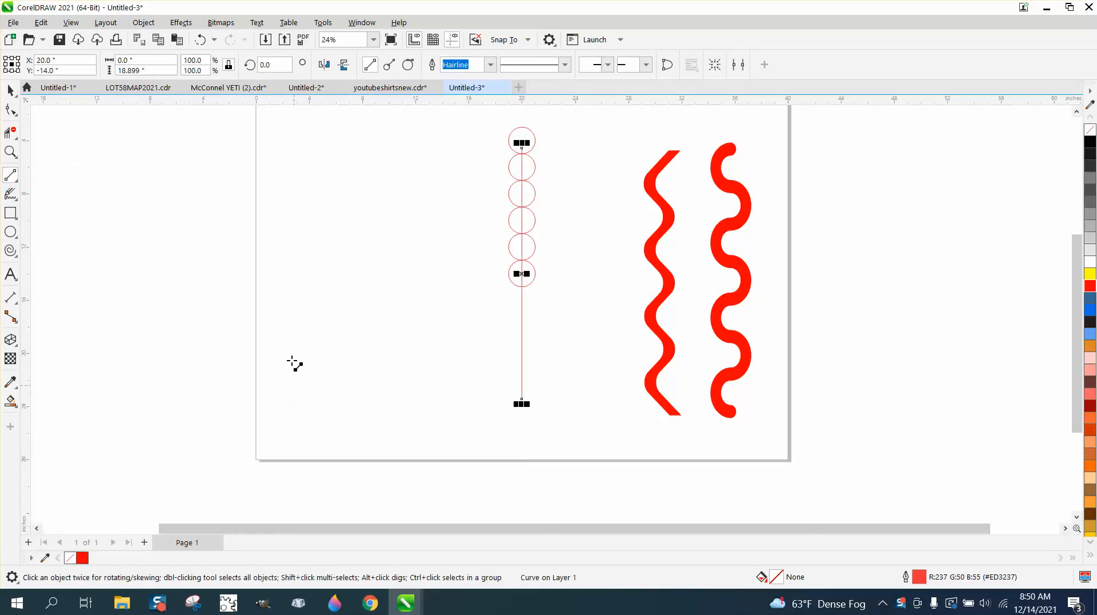
mouse_move(525, 275)
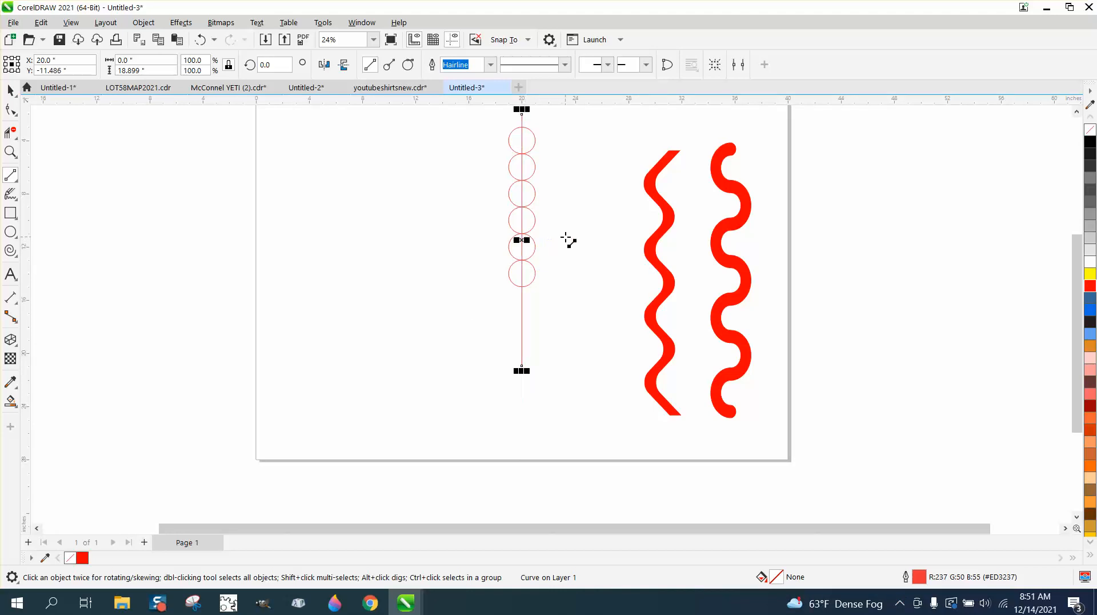
- Pick the toolbox tool used to cut the circles into alternating half-circle arcs
left_click(10, 152)
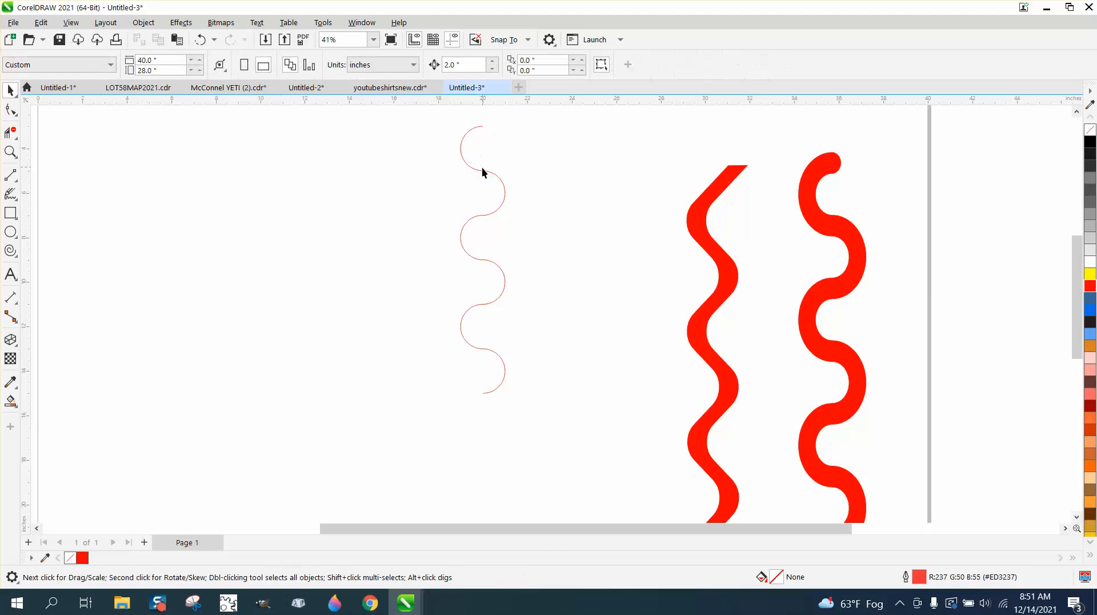
- Select the half-circle arcs and combine them into one 2-by-12-inch curve
left_click(475, 165)
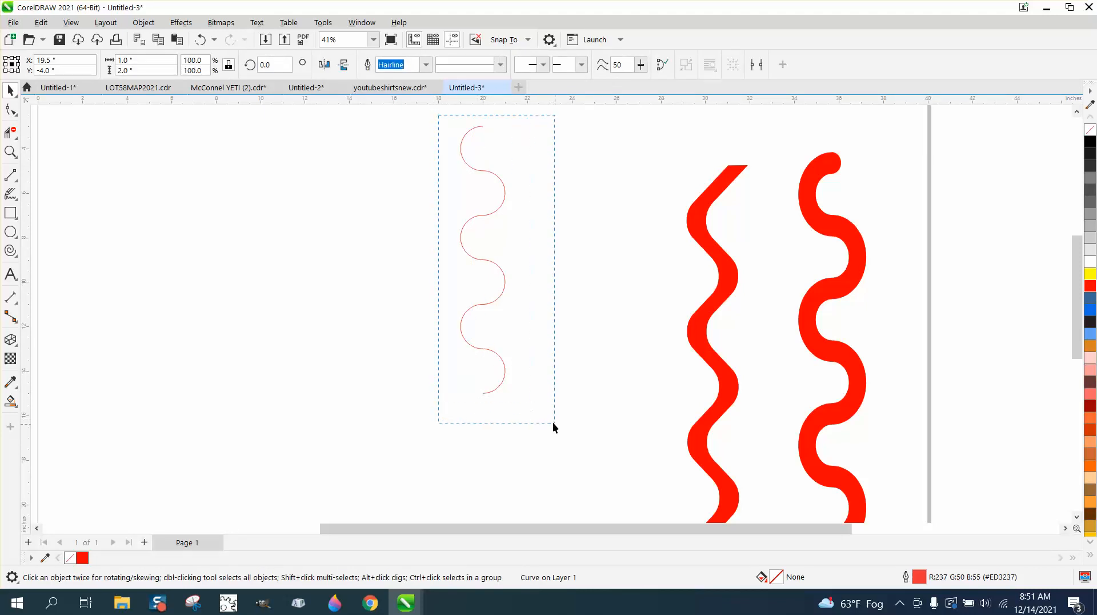
left_click(142, 23)
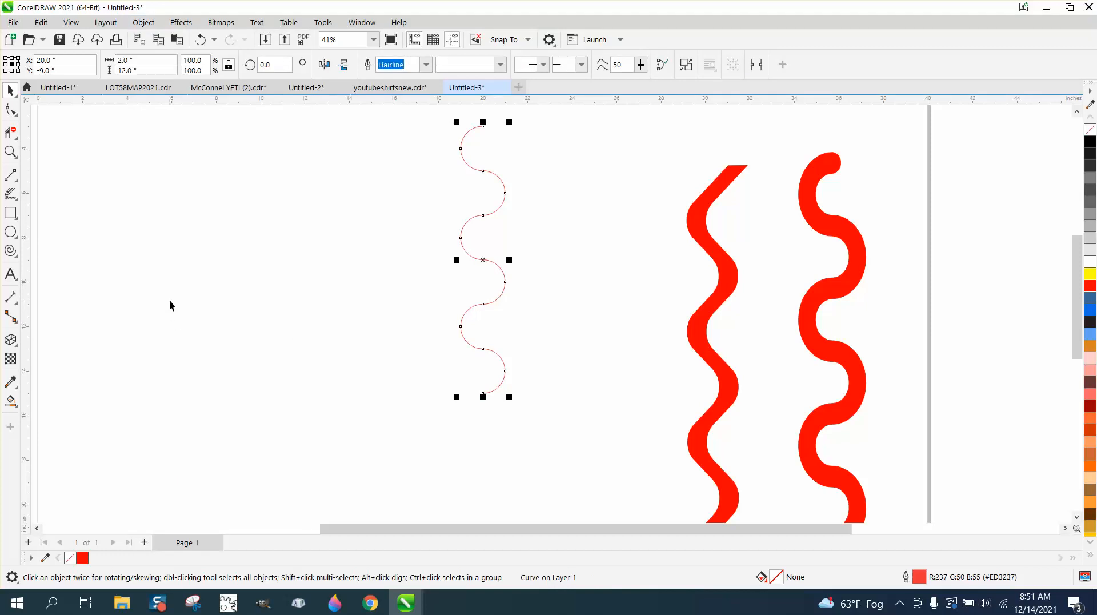
mouse_move(425, 65)
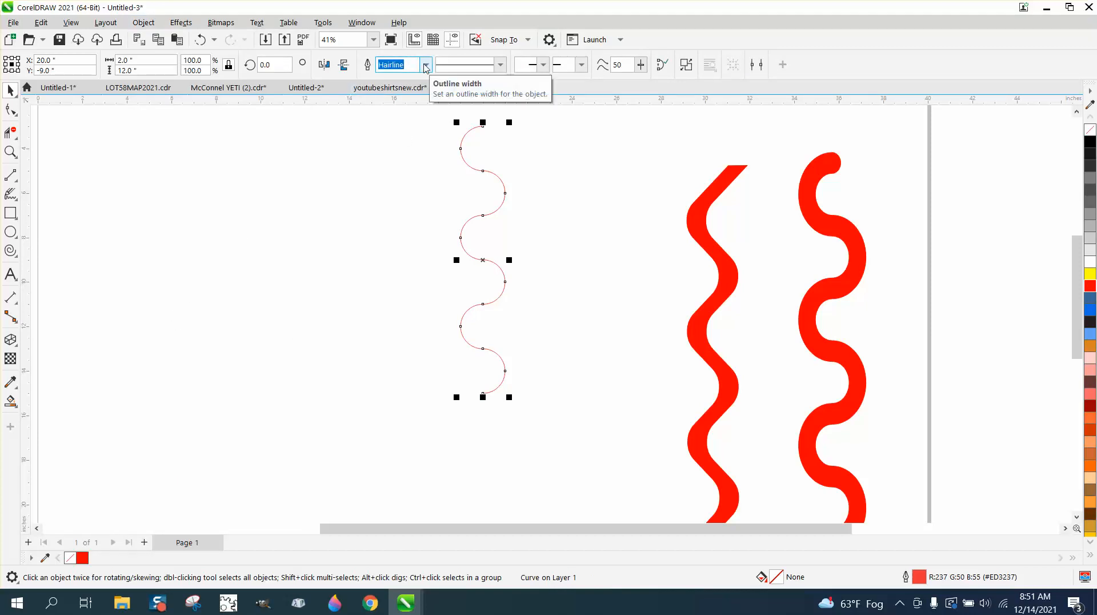
- Set the wavy line's outline width to 24 pt, then 36 pt, with round caps
left_click(426, 64)
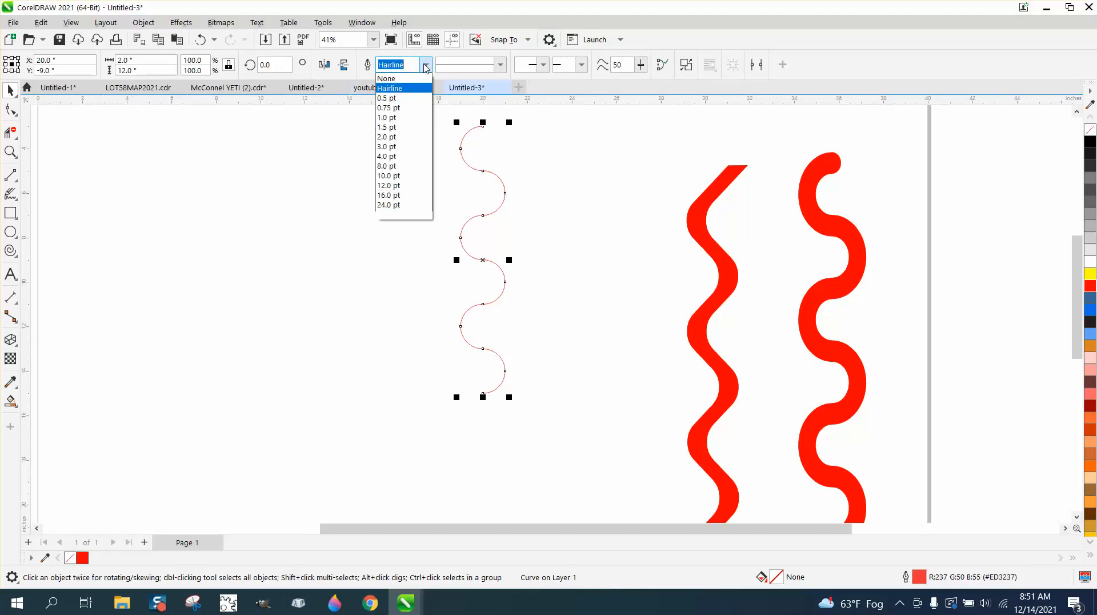
left_click(389, 204)
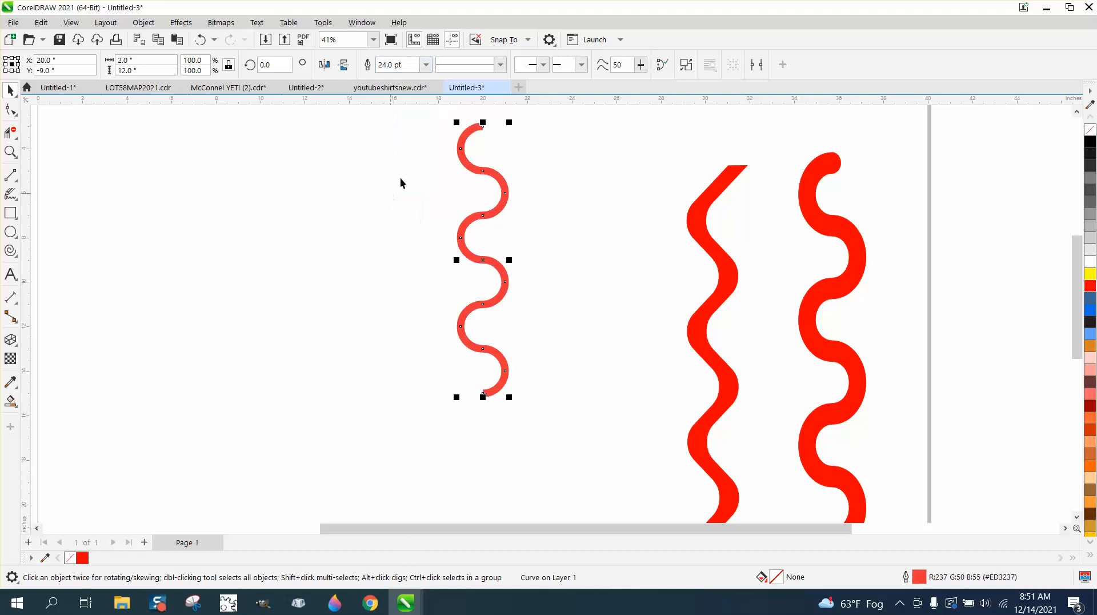
left_click(425, 64)
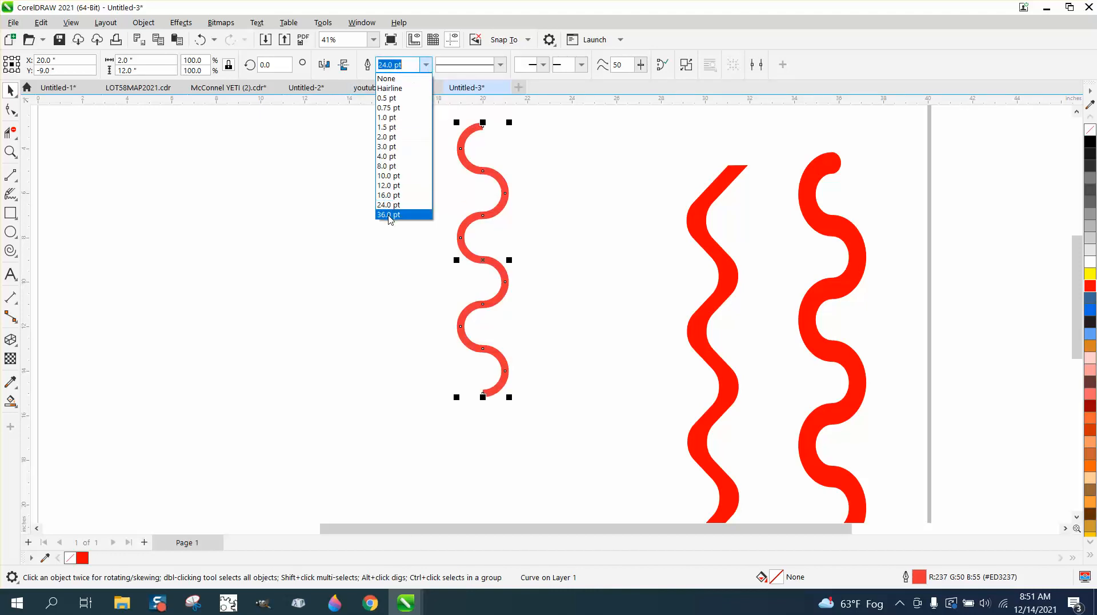
left_click(388, 214)
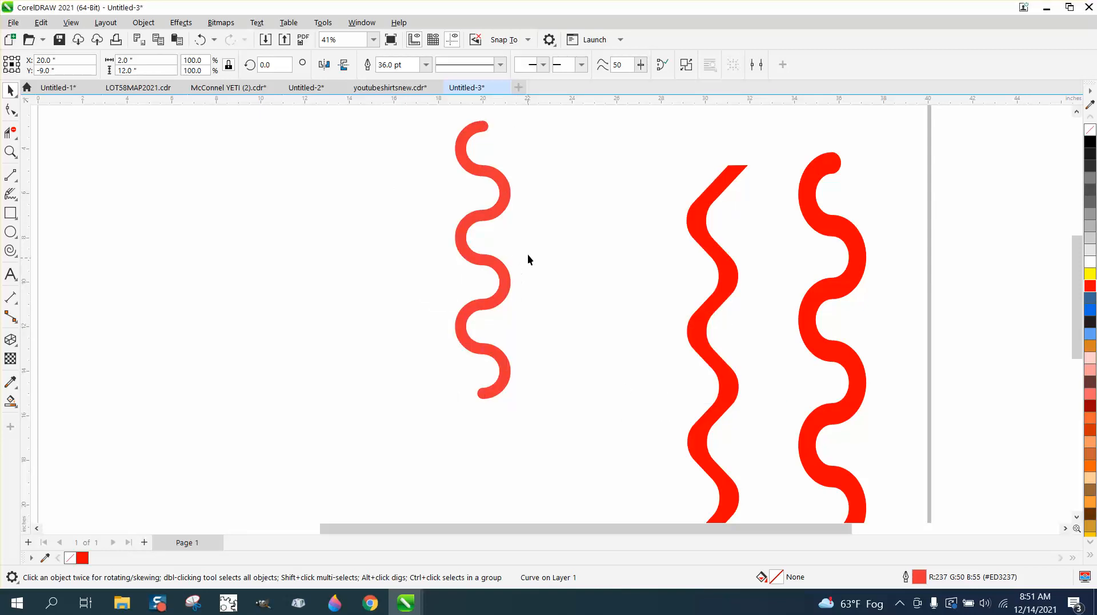
left_click(459, 237)
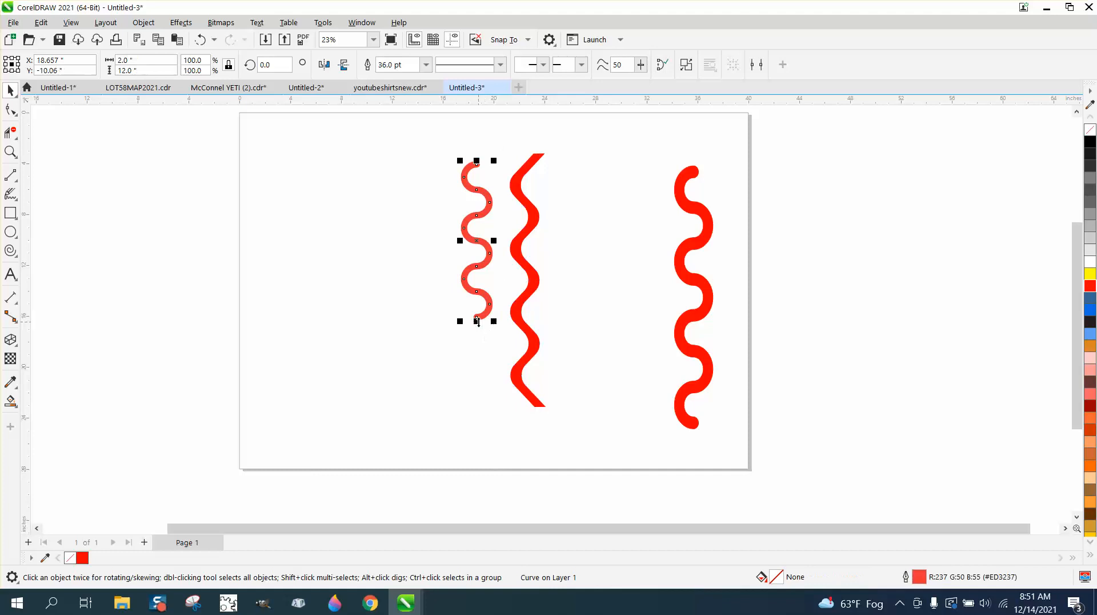
left_click_drag(477, 321, 476, 409)
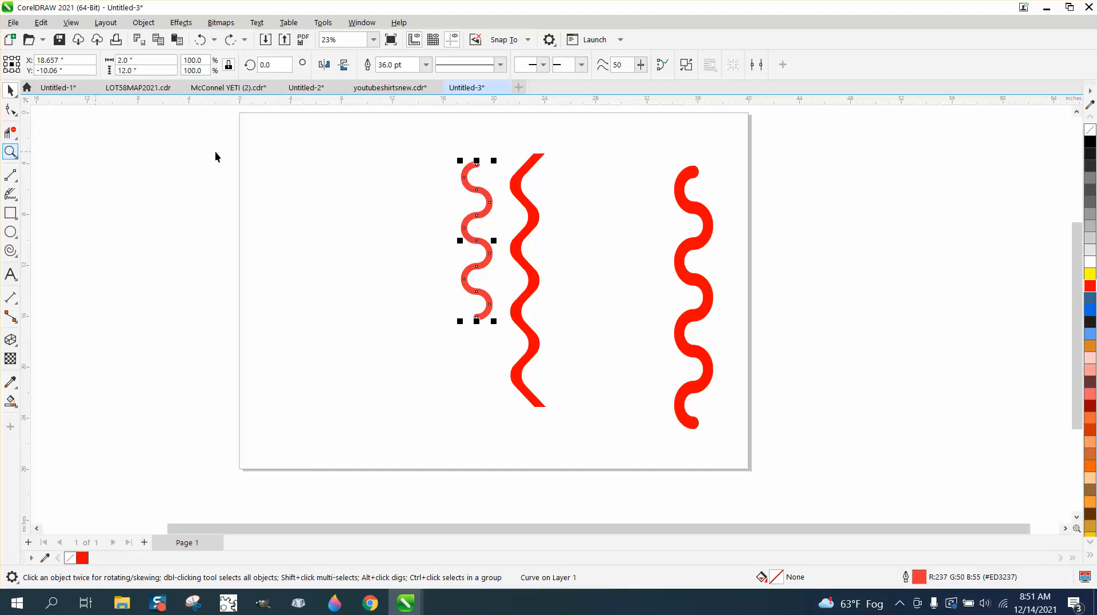
left_click(11, 151)
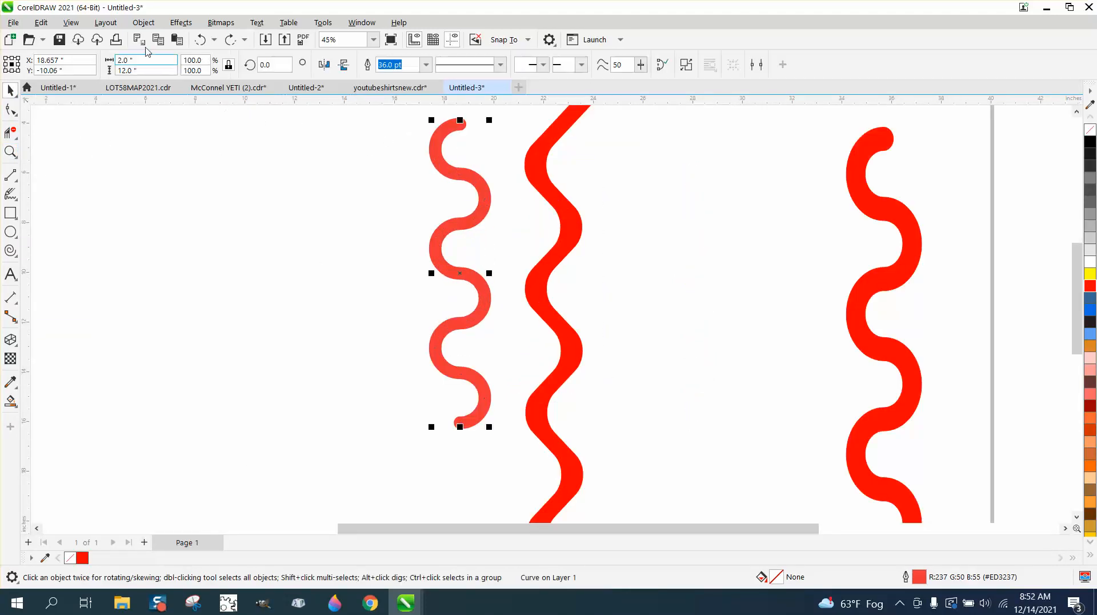
- Apply Convert Outline to Object, yielding a 2.5 by 12.5 inch shape
left_click(144, 23)
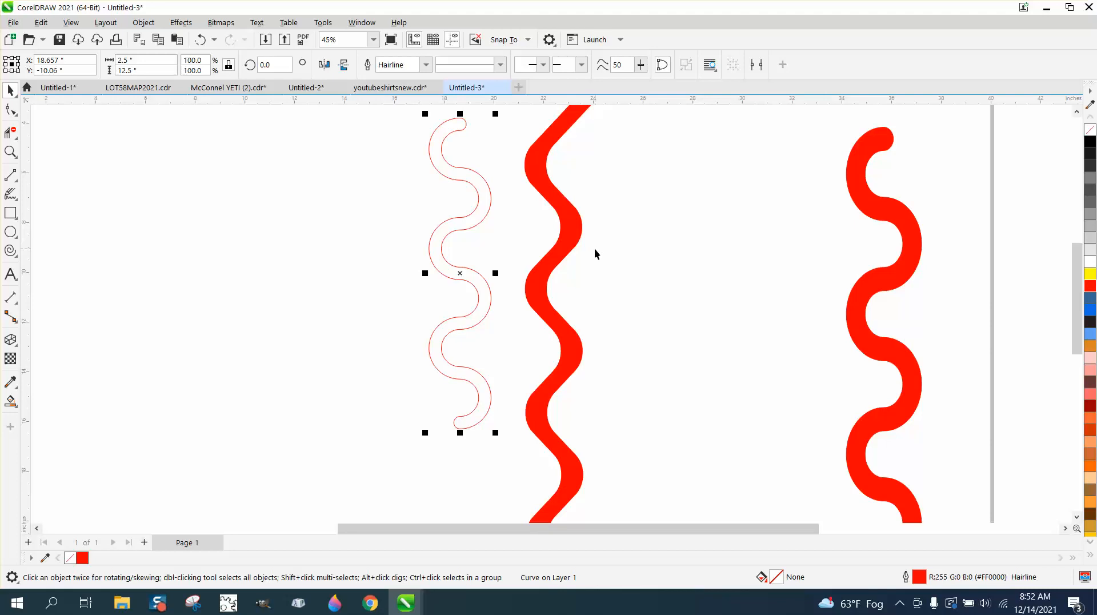
mouse_move(545, 262)
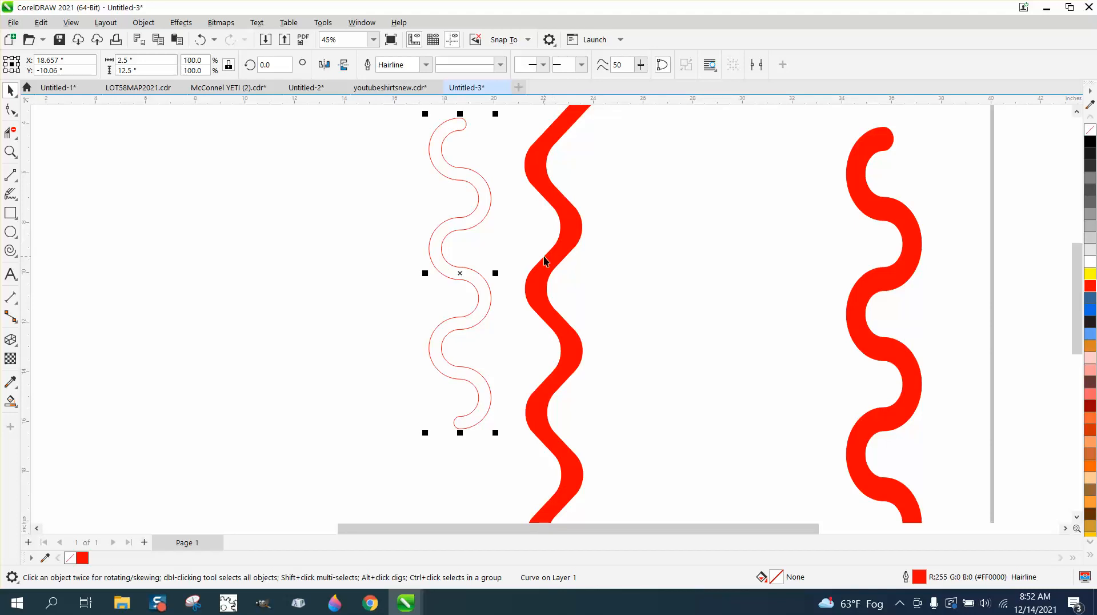
mouse_move(543, 253)
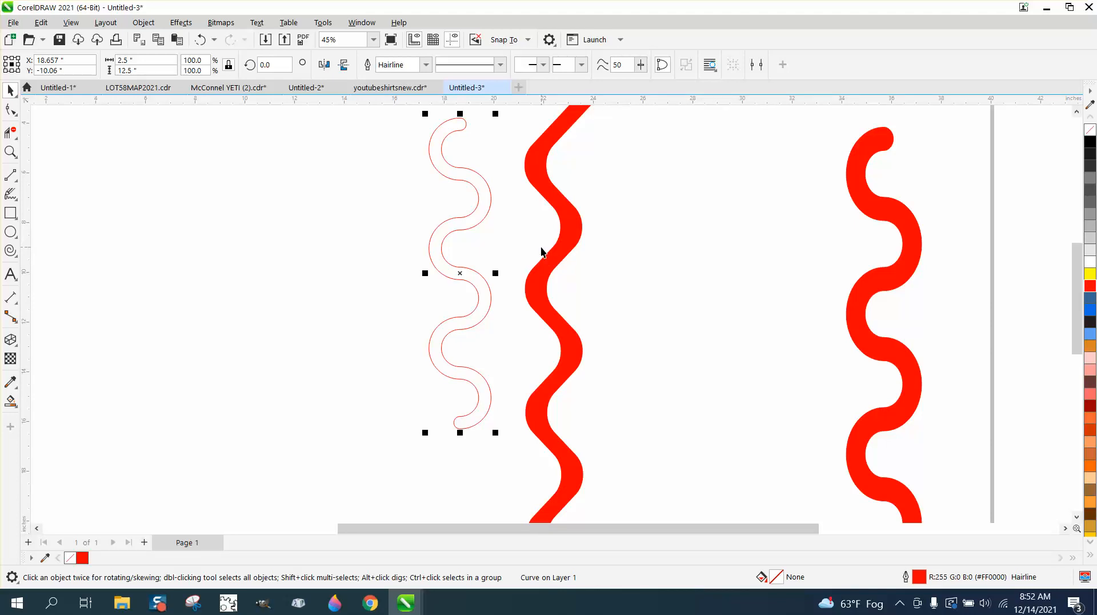